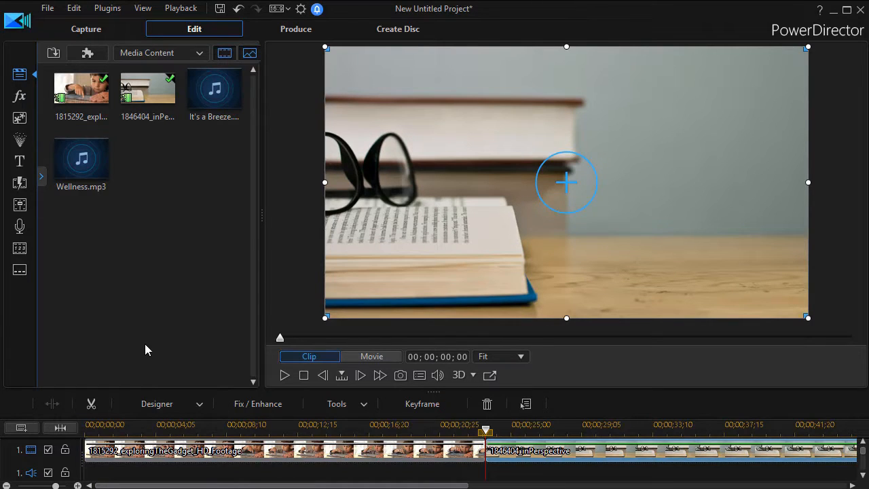
mouse_move(170, 292)
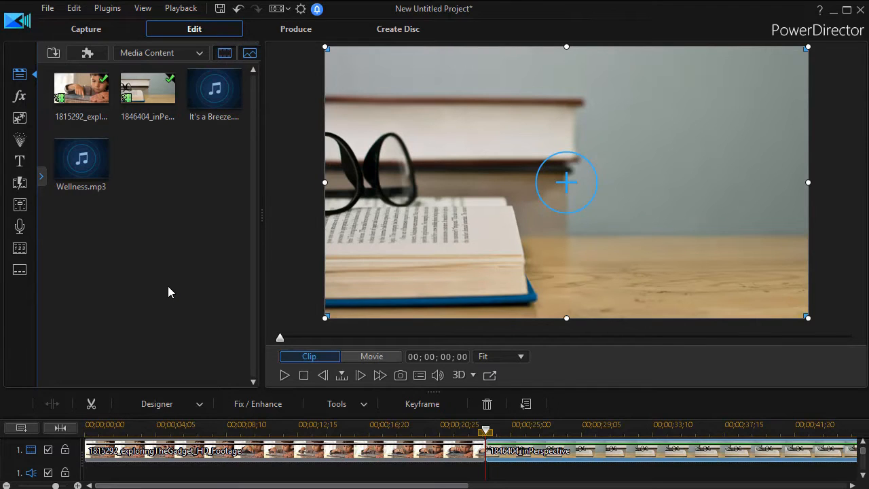
mouse_move(175, 225)
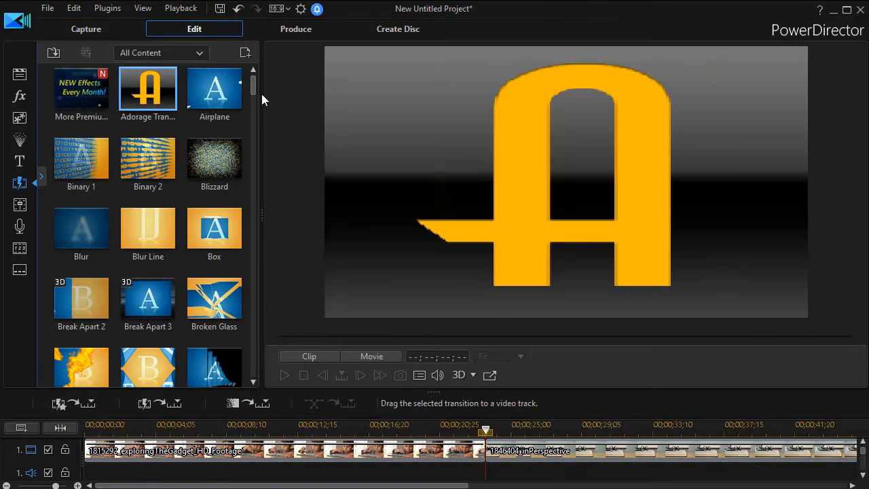
Browse transitions, preview one between the clips, then select and delete it.
scroll("down", 3)
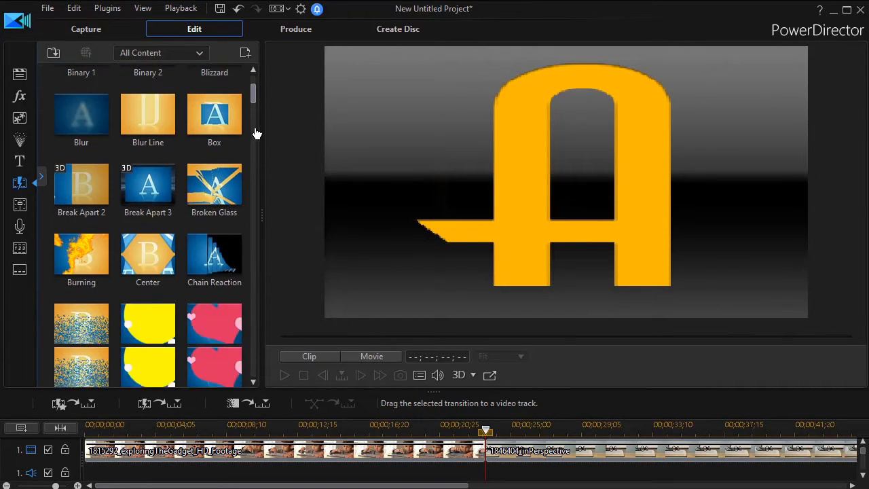
scroll("down", 3)
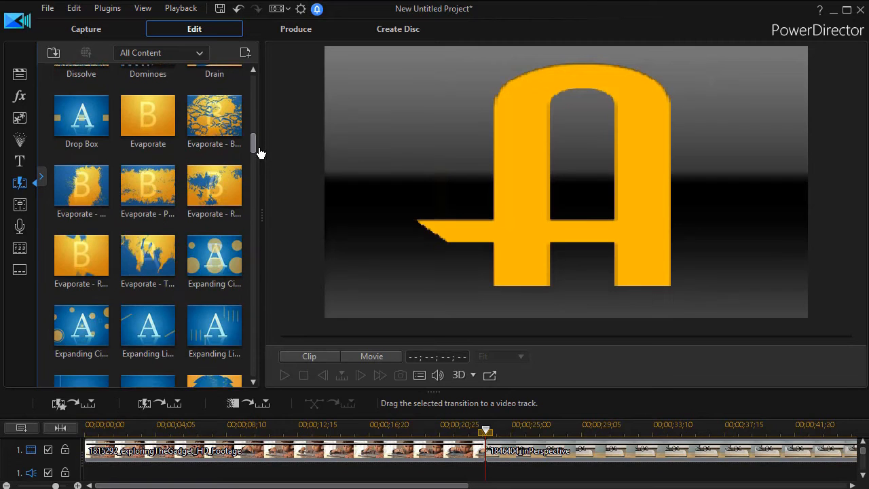
scroll("down", 3)
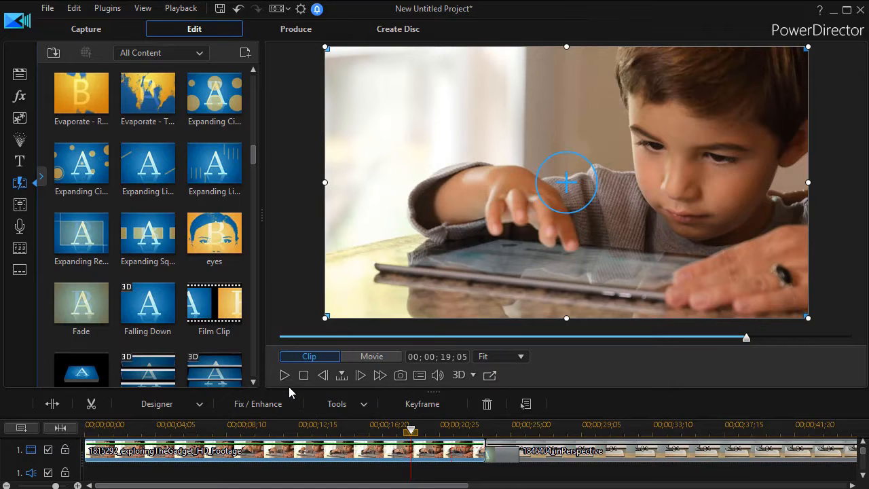
left_click(371, 356)
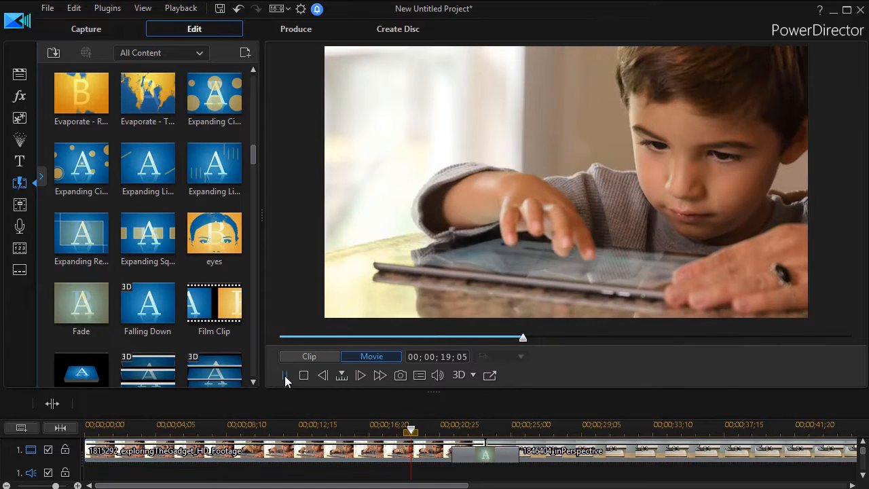
left_click(361, 375)
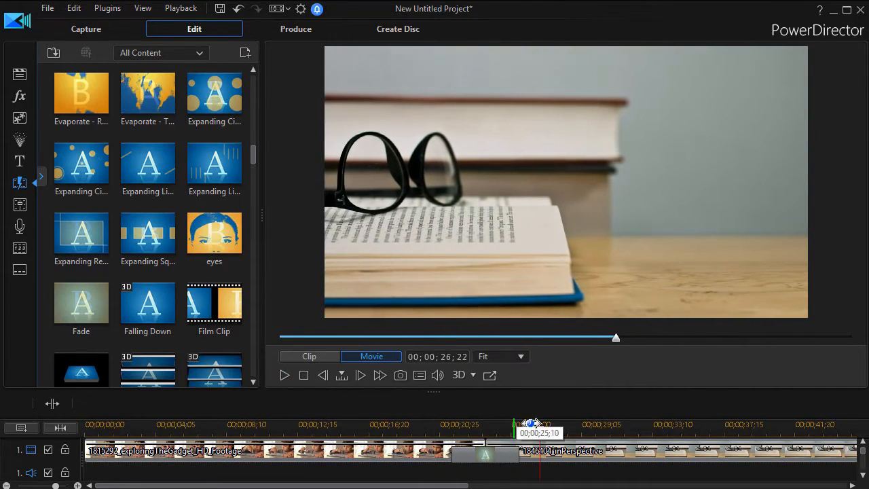
left_click(485, 450)
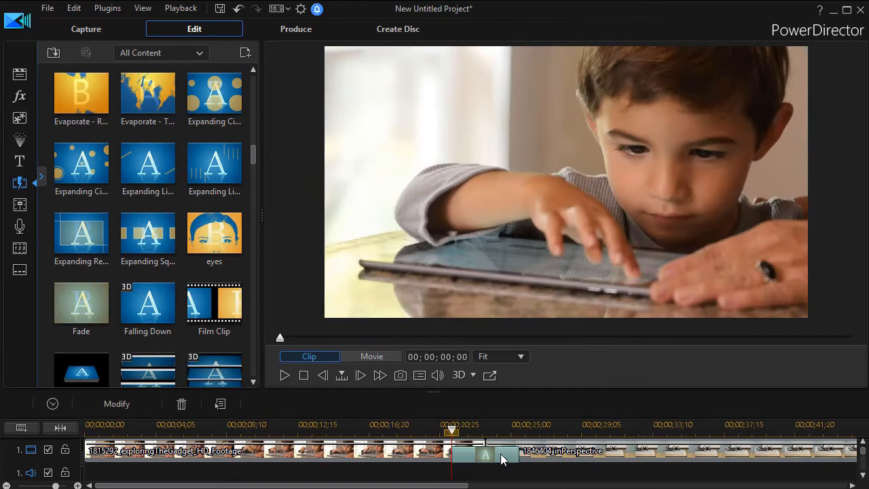
left_click(371, 356)
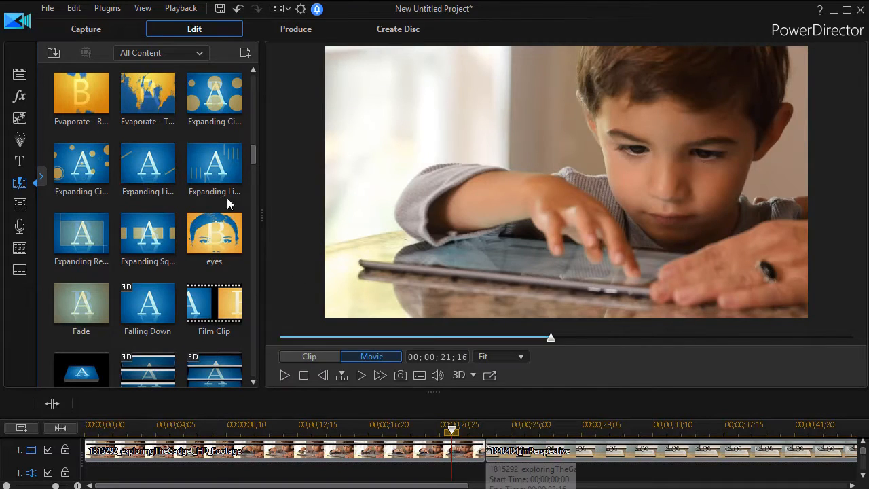
Switch back to the Media Room library of clips and music.
left_click(20, 75)
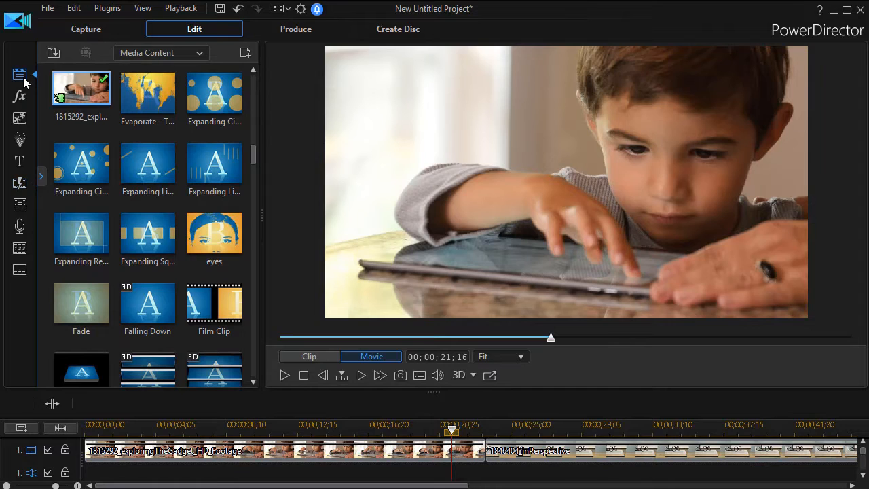
mouse_move(256, 283)
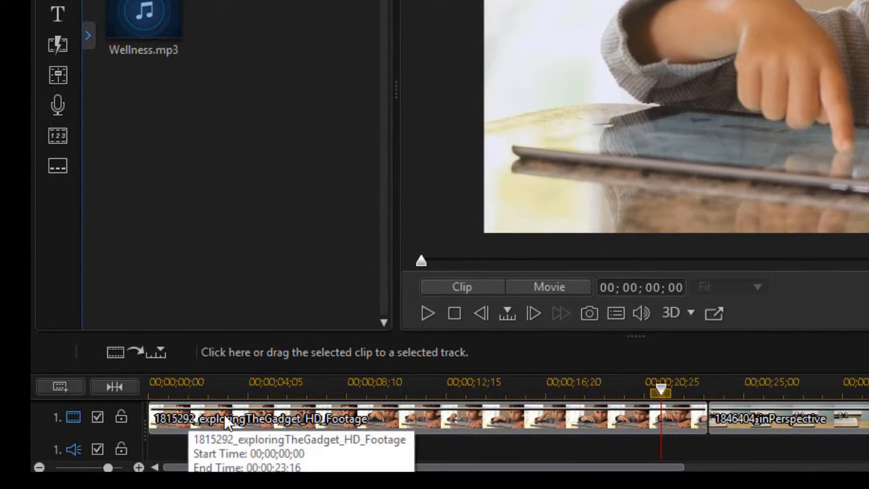
mouse_move(288, 419)
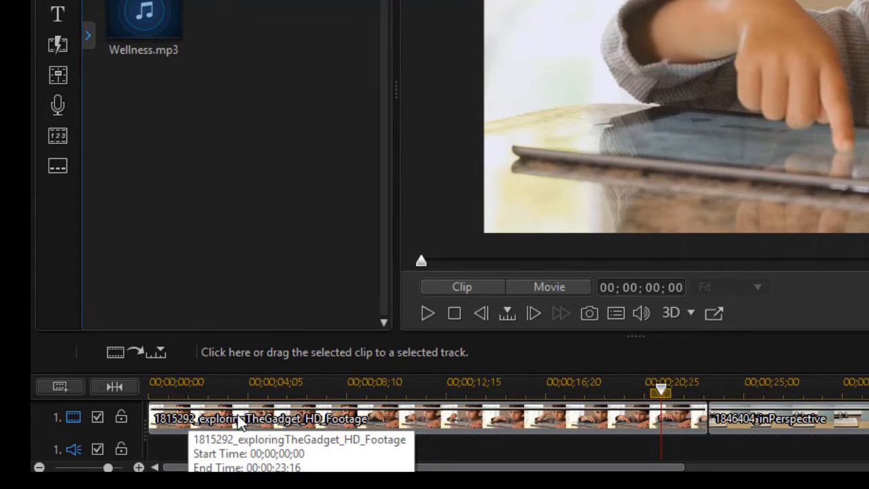
Enable fade-in and fade-out on the first clip and play to check the fade.
right_click(238, 419)
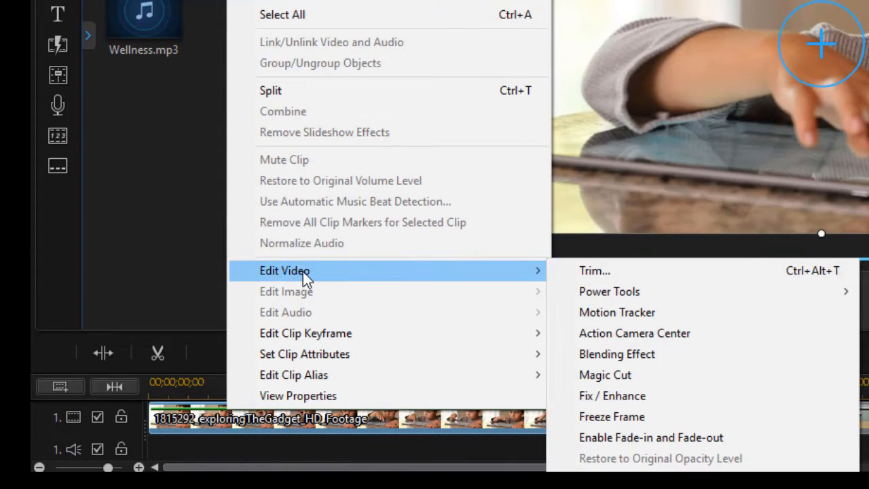
mouse_move(594, 270)
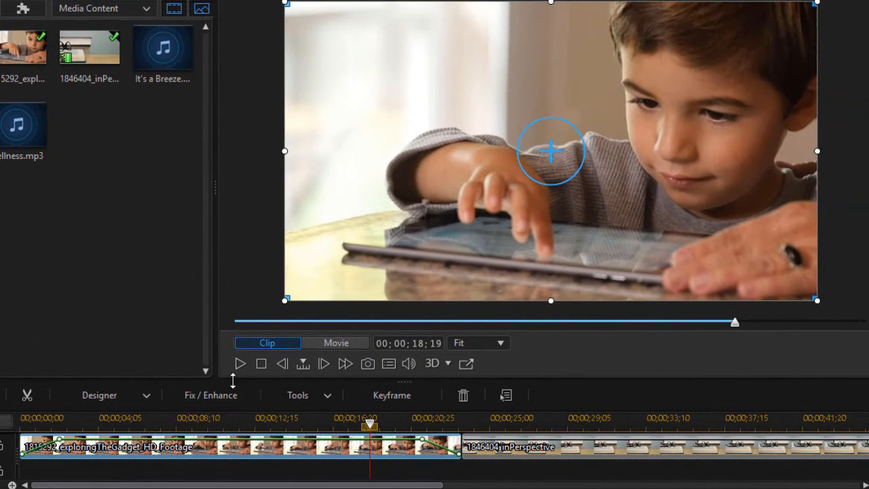
left_click(335, 342)
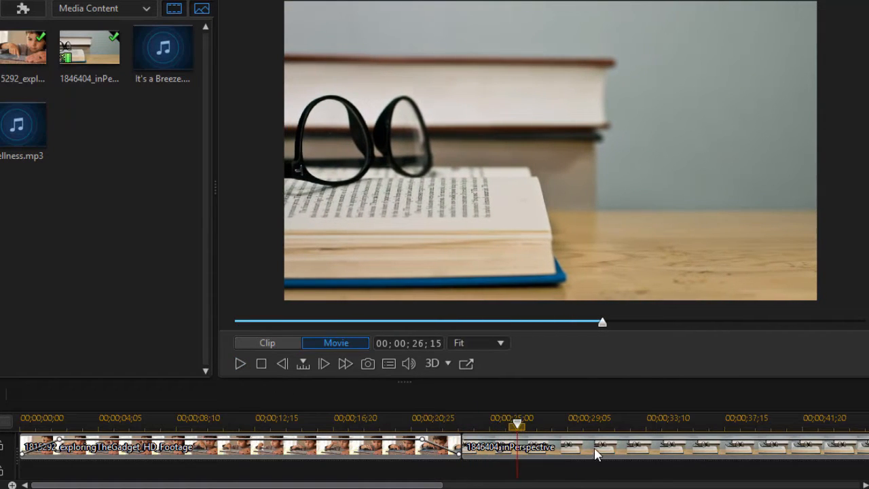
Enable fade-in and fade-out on the second clip and play to check both fades.
right_click(479, 447)
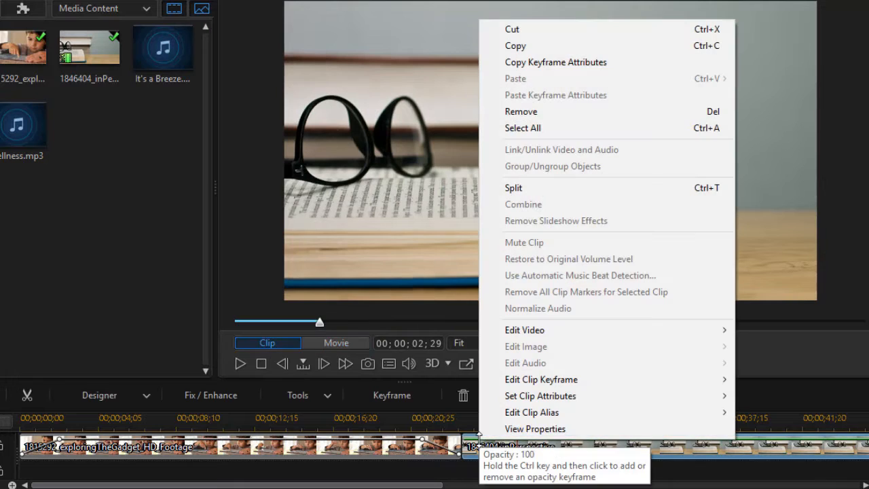
mouse_move(524, 330)
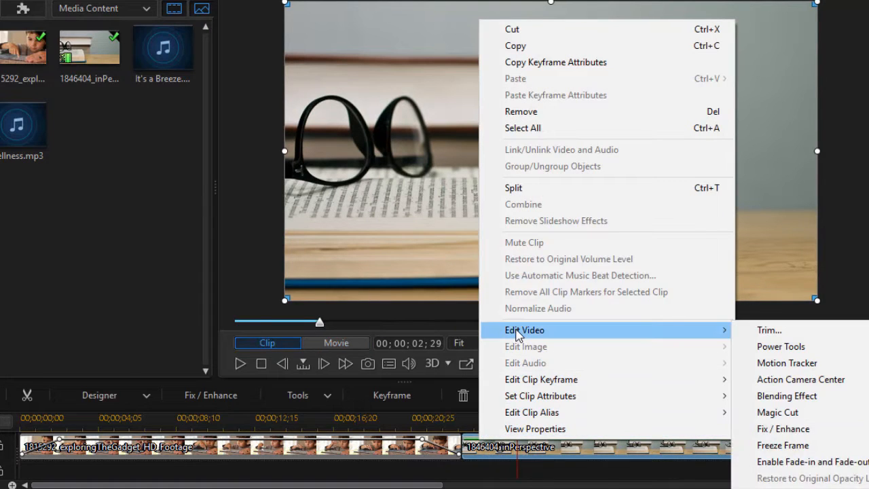
mouse_move(783, 444)
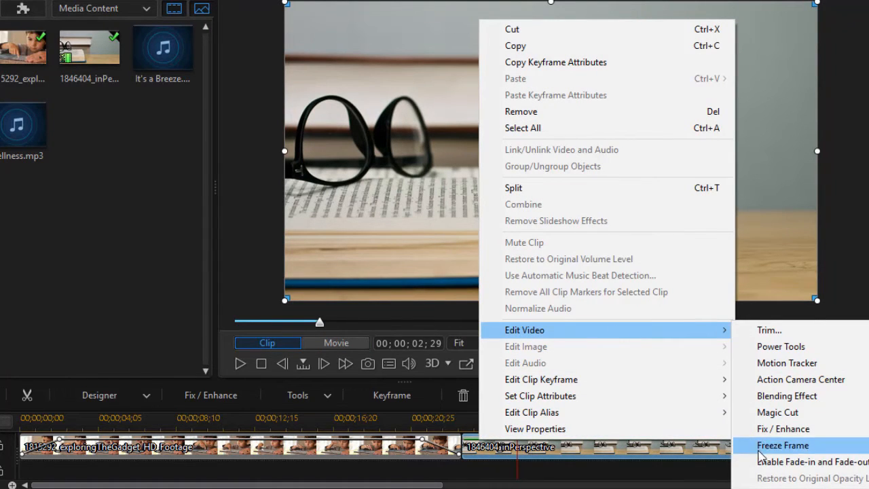
left_click(782, 445)
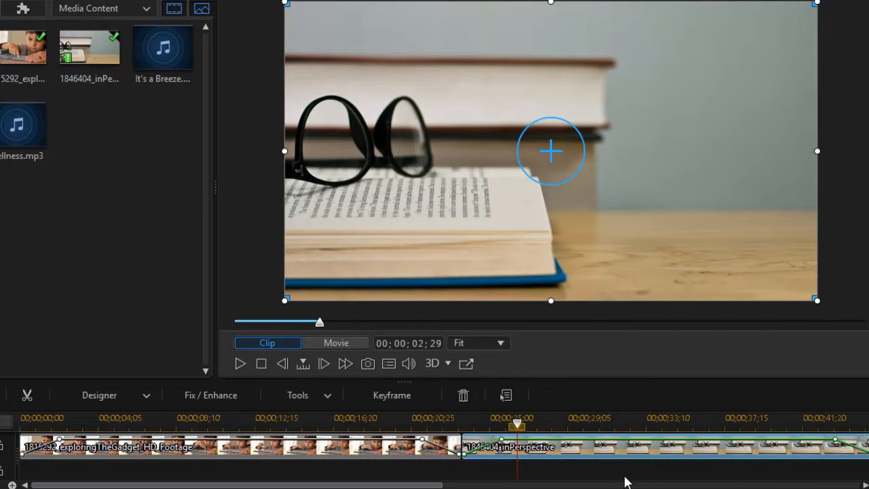
mouse_move(489, 447)
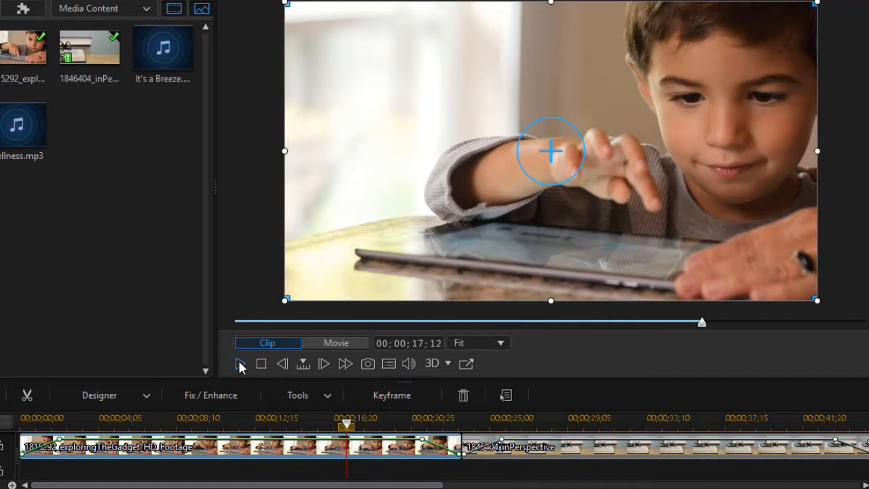
left_click(241, 363)
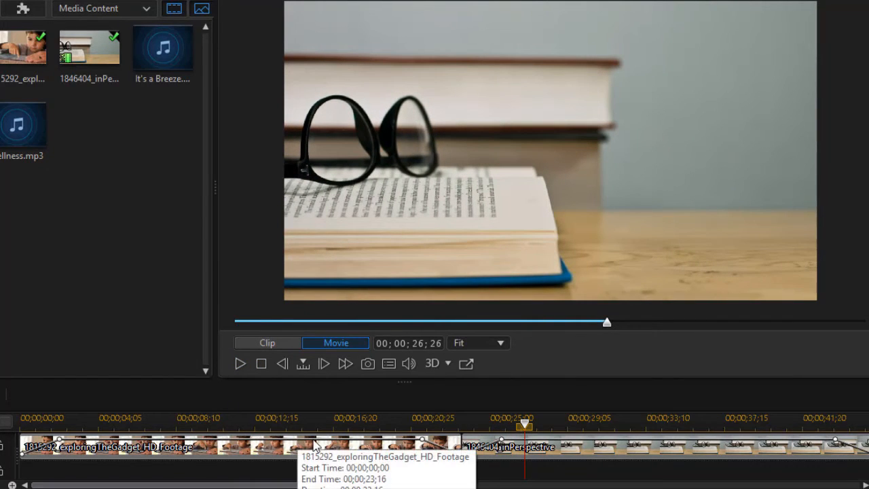
mouse_move(82, 451)
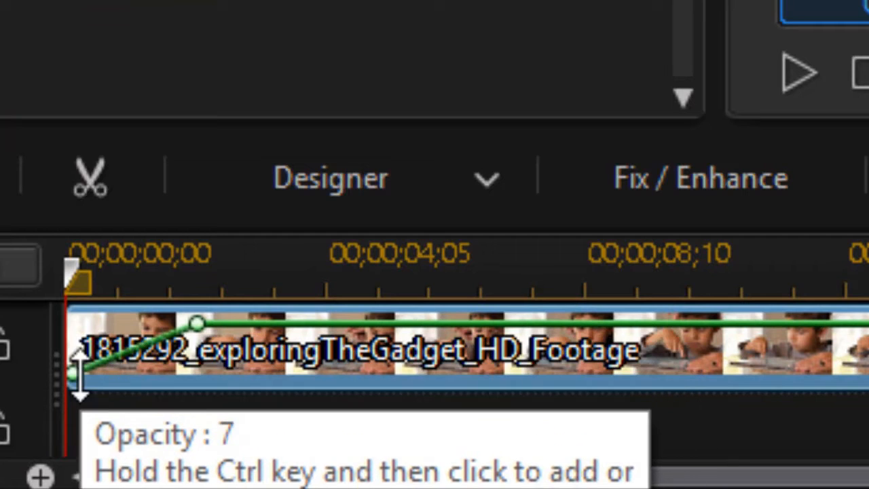
Lower the first clip's starting opacity keyframe and scrub the playhead back to the join.
left_click_drag(76, 374, 73, 372)
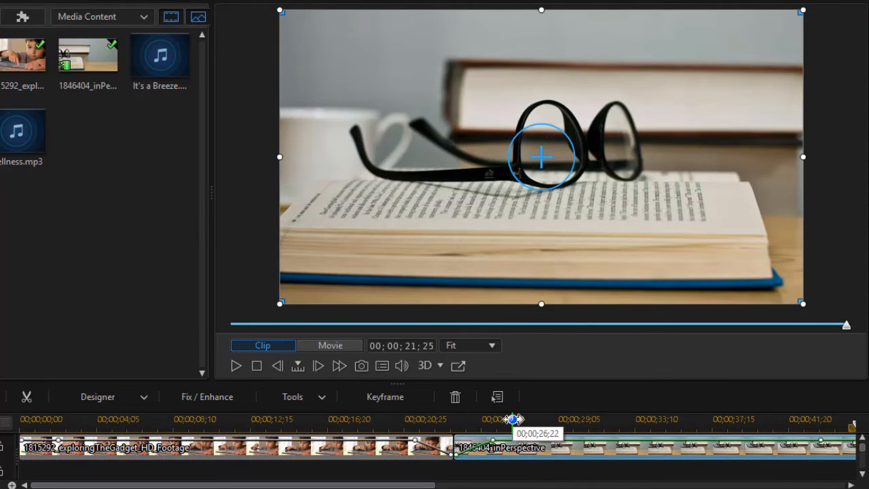
left_click_drag(516, 418, 415, 414)
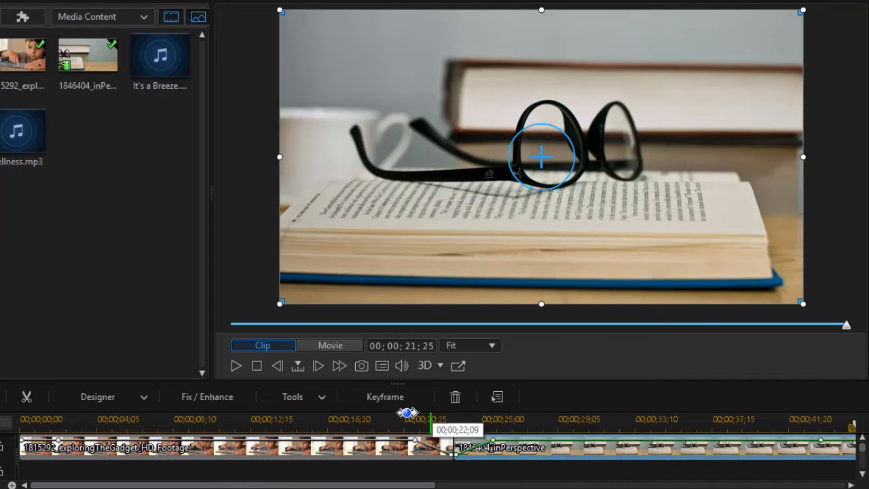
left_click_drag(407, 421, 338, 421)
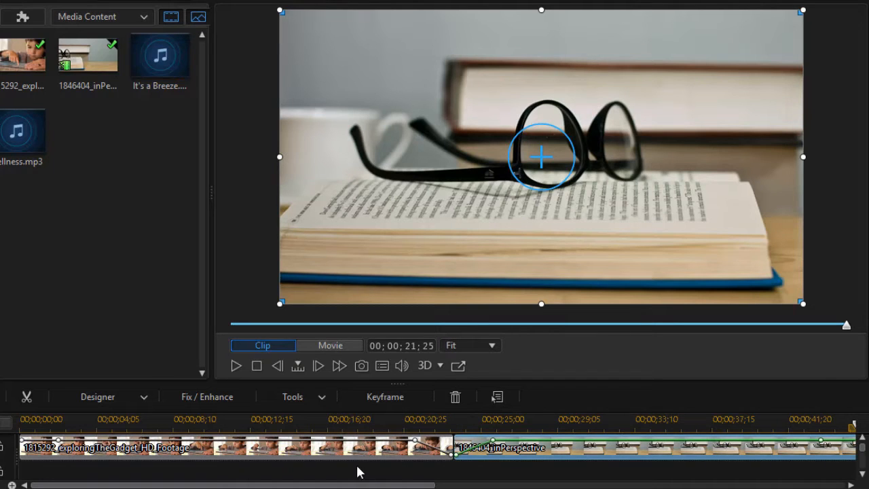
mouse_move(318, 427)
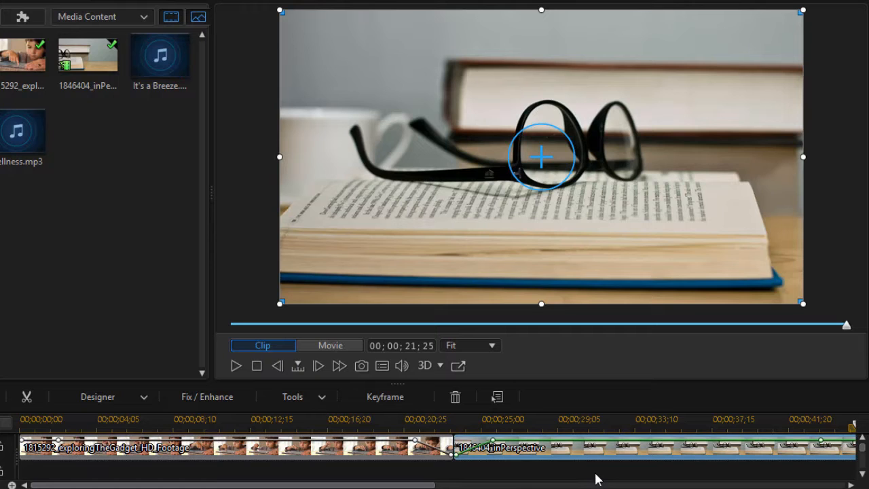
Switch the Media Room library to the Color Boards collection.
left_click(329, 345)
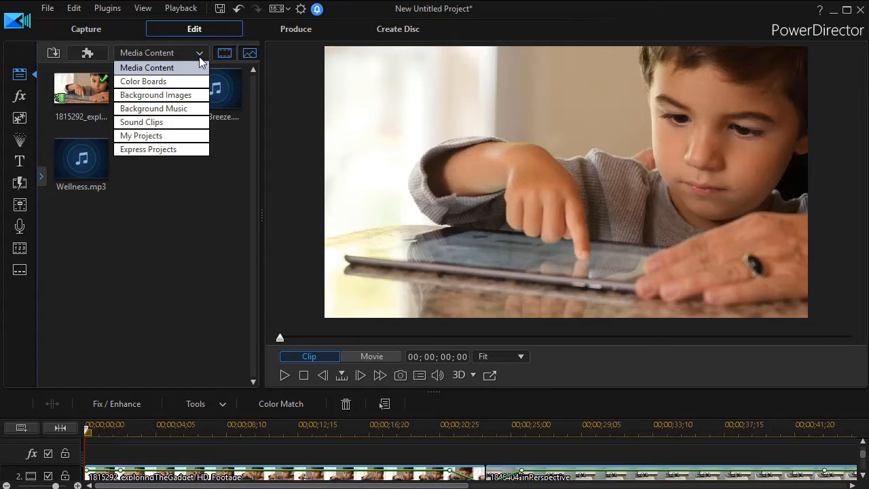
left_click(143, 81)
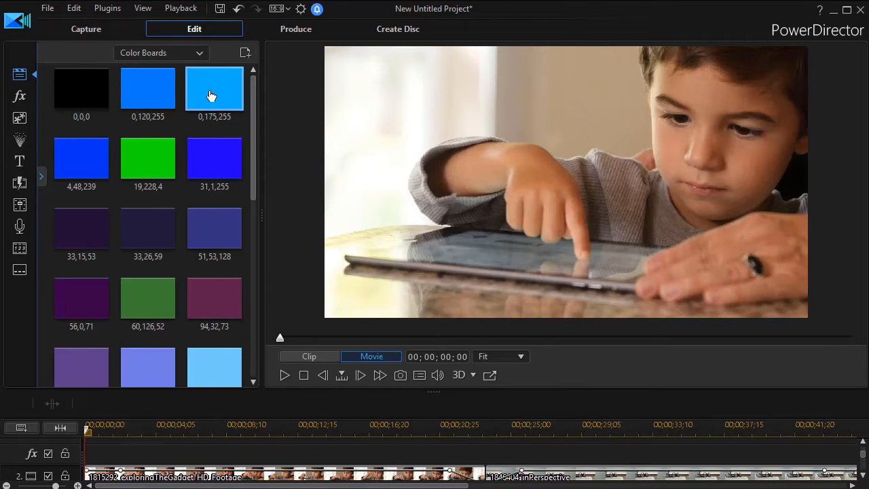
Drag the white 255,255,255 color board onto a timeline track.
scroll("down", 3)
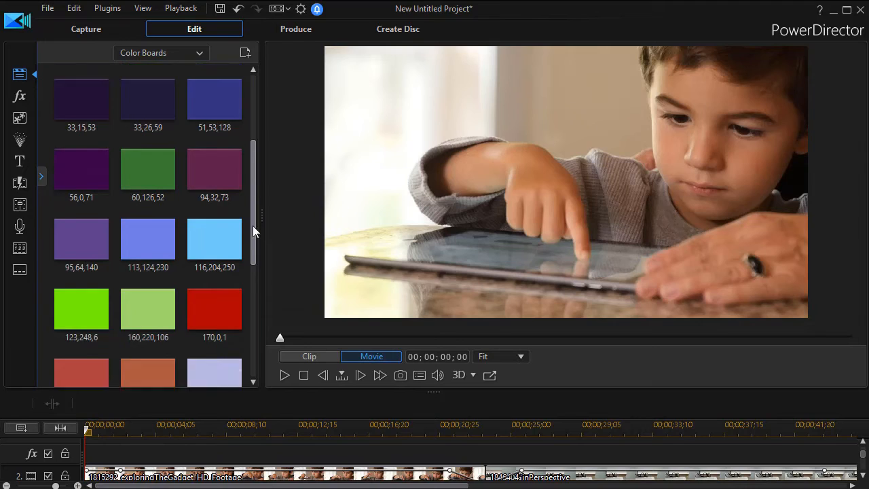
scroll("down", 3)
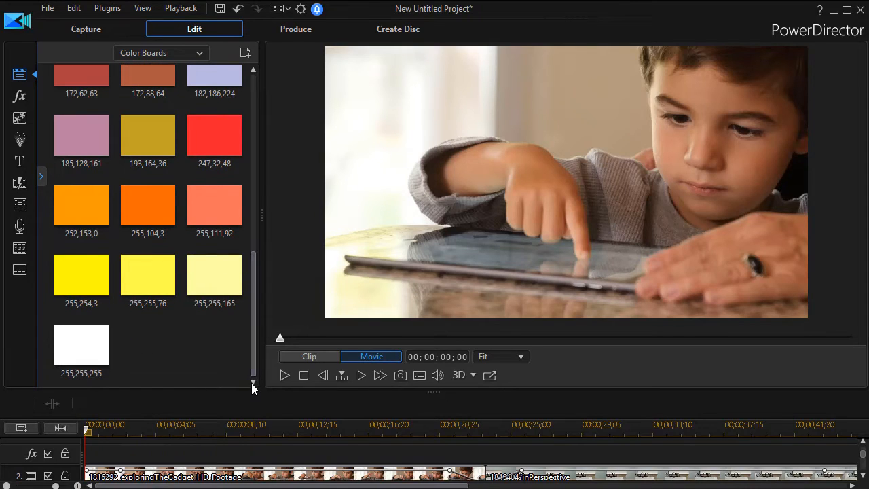
left_click_drag(80, 345, 358, 407)
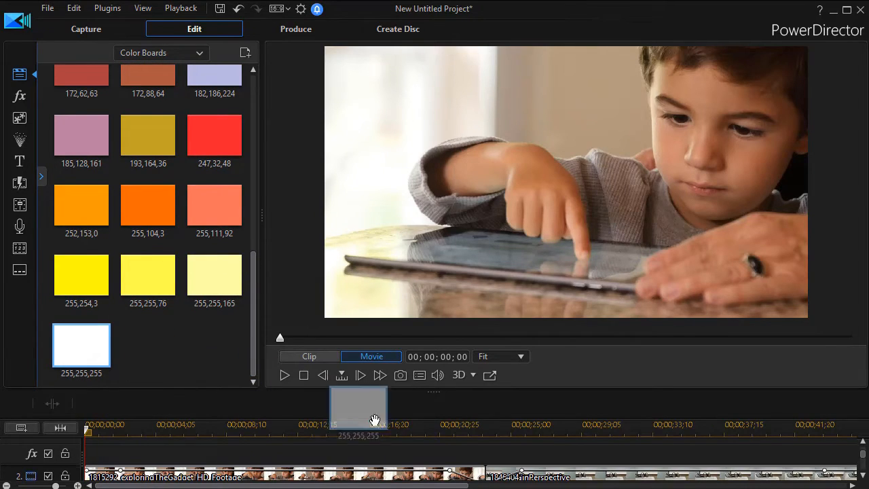
left_click_drag(358, 407, 503, 446)
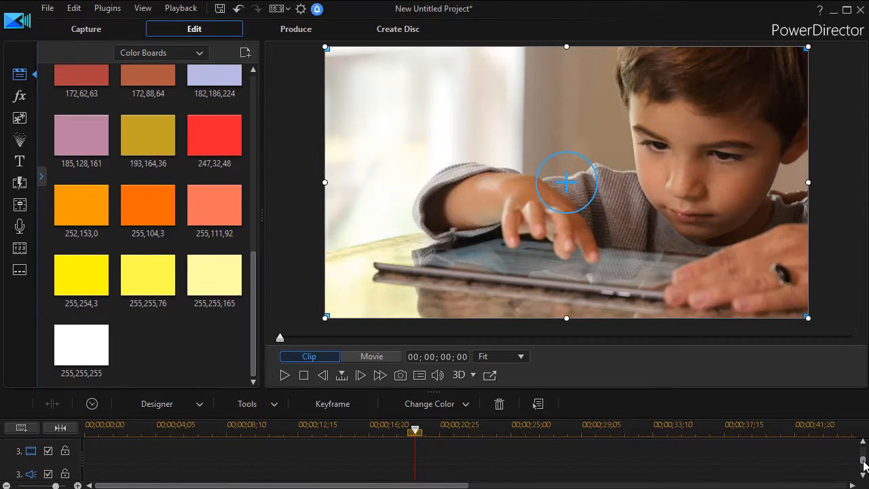
Move the playhead to 00;00;19;21 and play the movie preview.
left_click(864, 463)
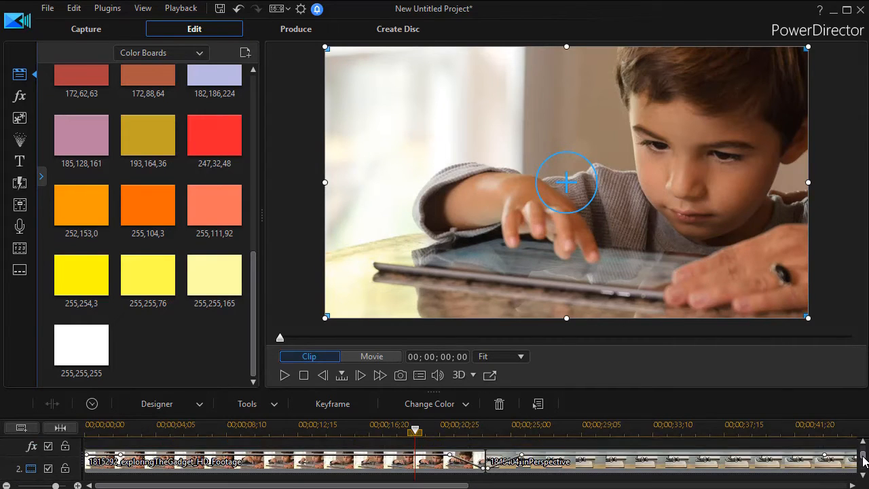
left_click_drag(414, 431, 416, 434)
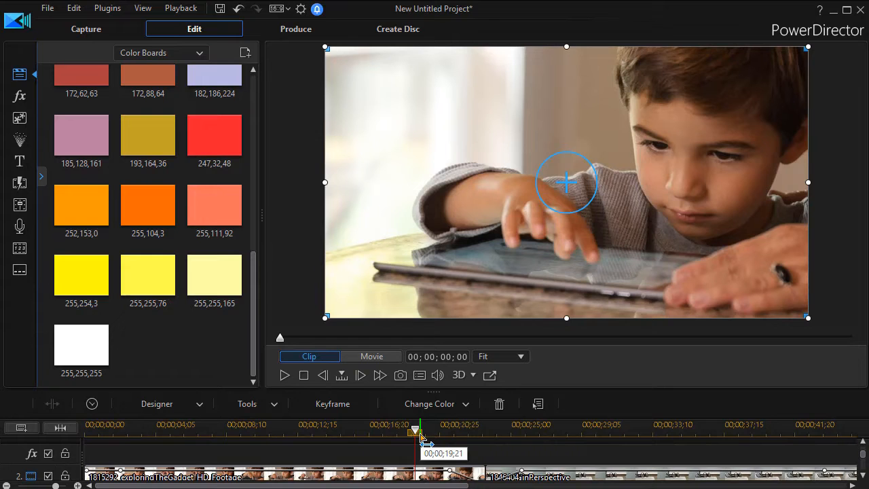
mouse_move(284, 375)
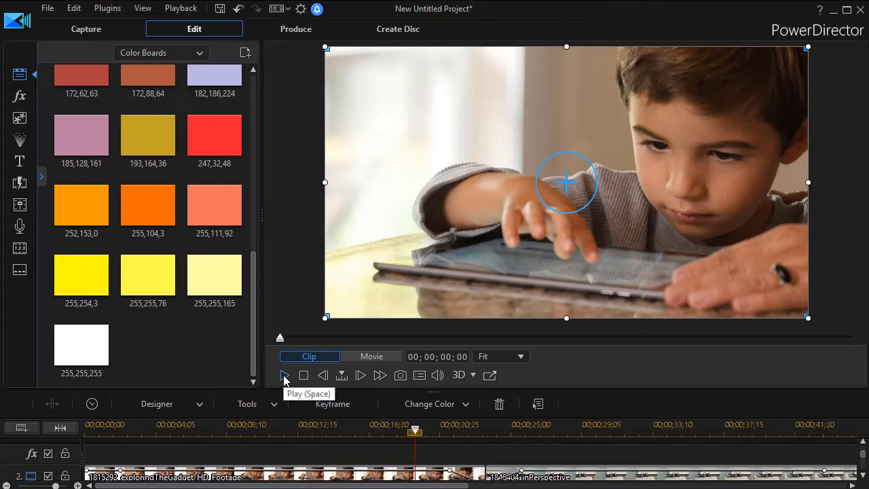
left_click(284, 375)
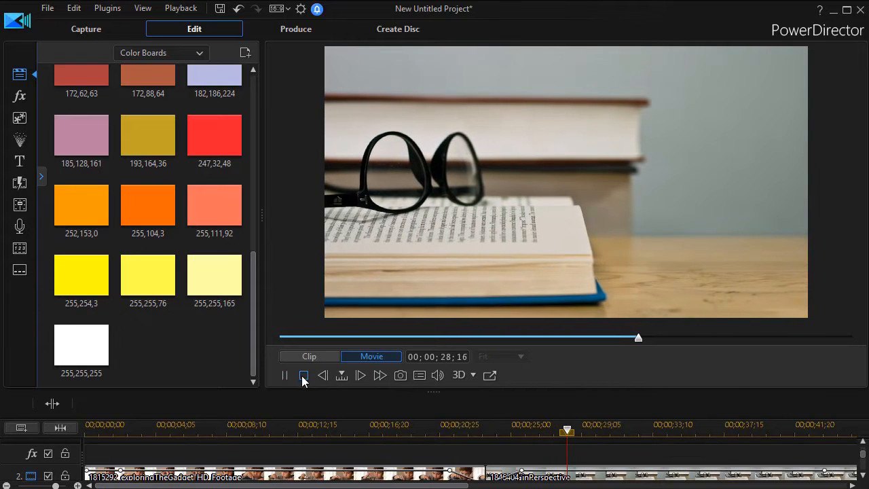
Stop the movie preview playback.
left_click(303, 375)
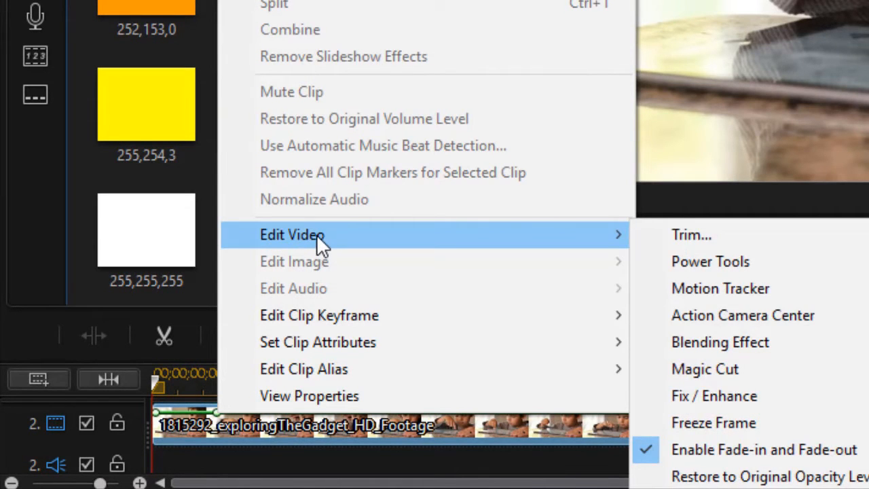
mouse_move(747, 476)
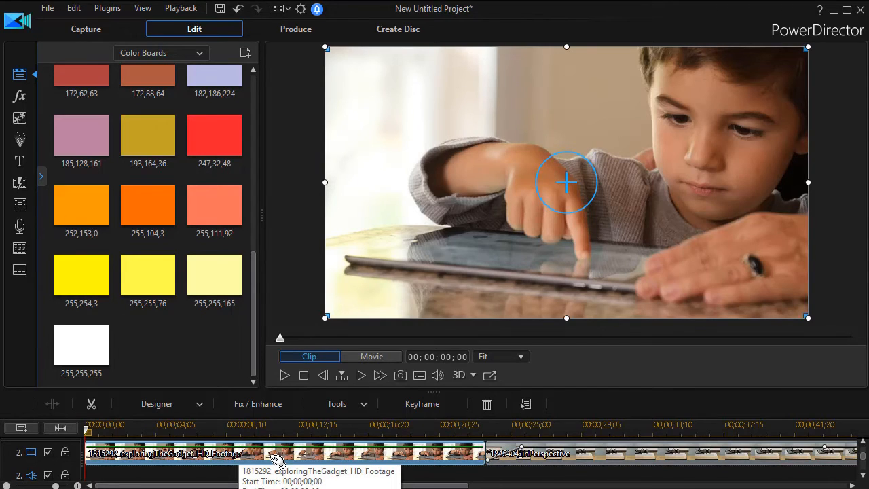
mouse_move(265, 457)
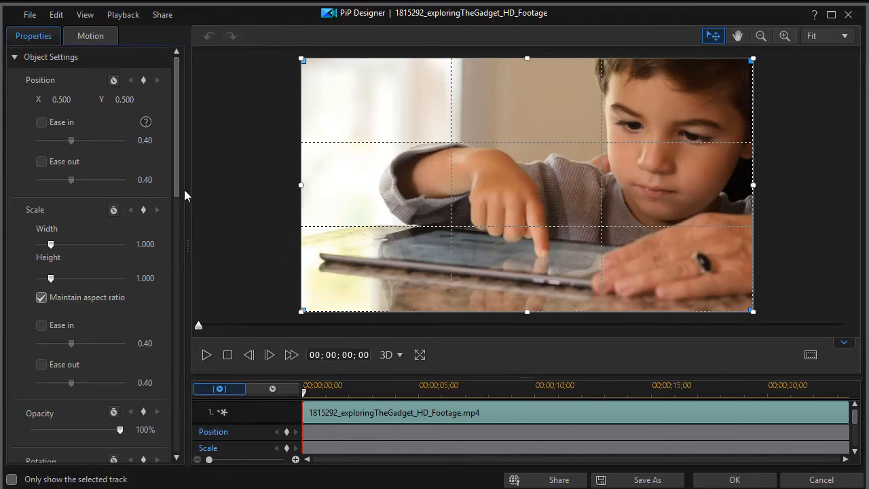
In PiP Designer Properties, tick Fades and enable fade-out for the clip.
scroll("down", 3)
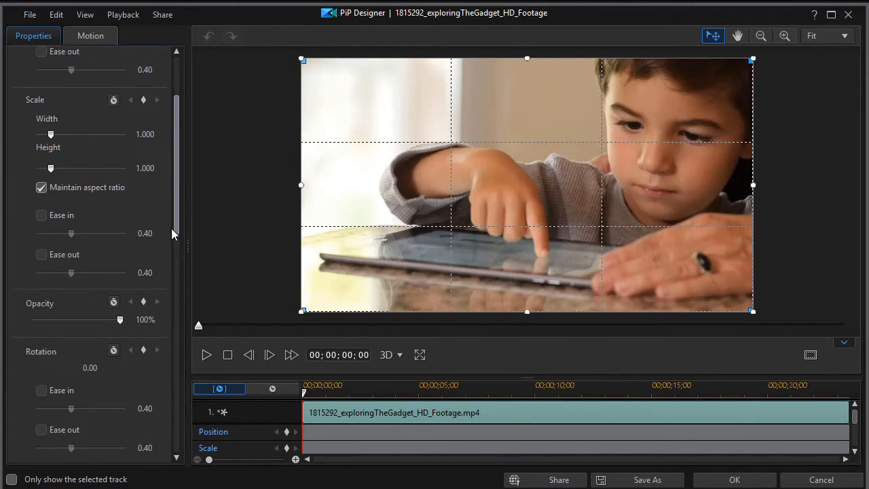
scroll("down", 3)
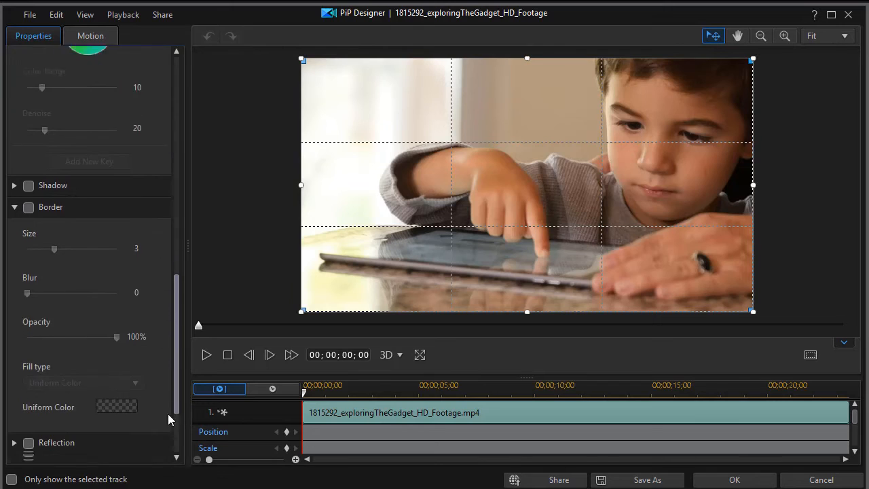
scroll("down", 3)
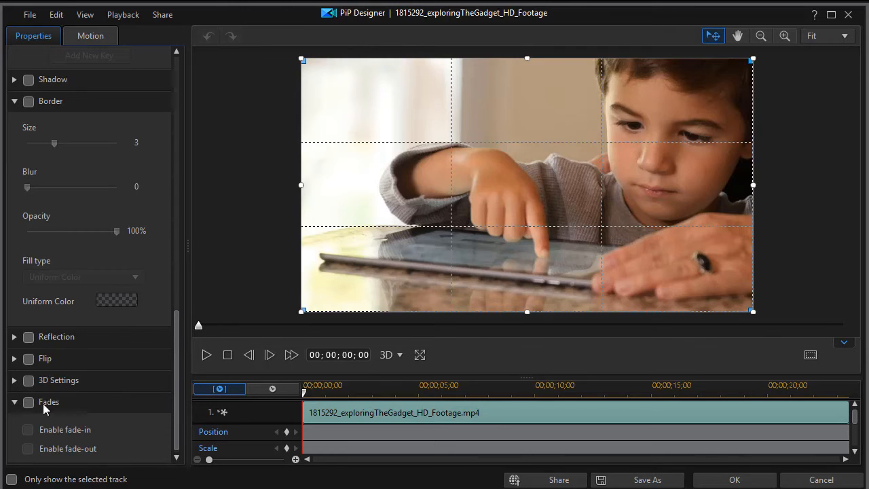
left_click(29, 402)
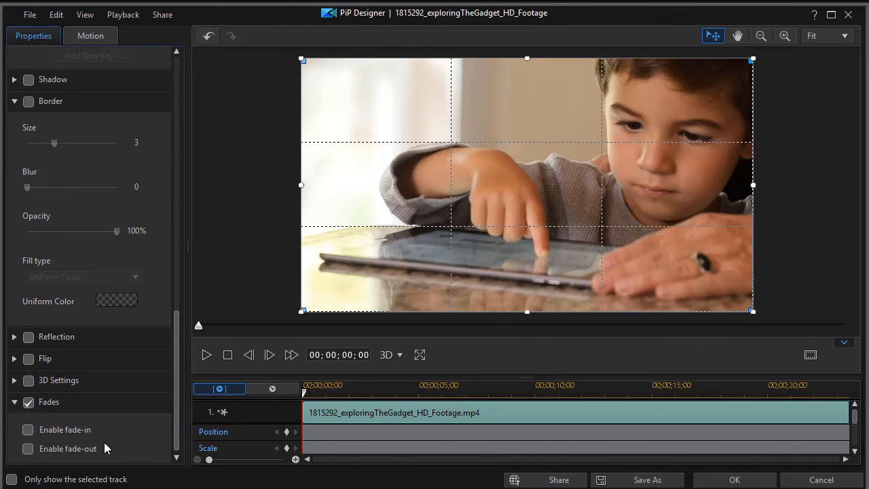
left_click(27, 448)
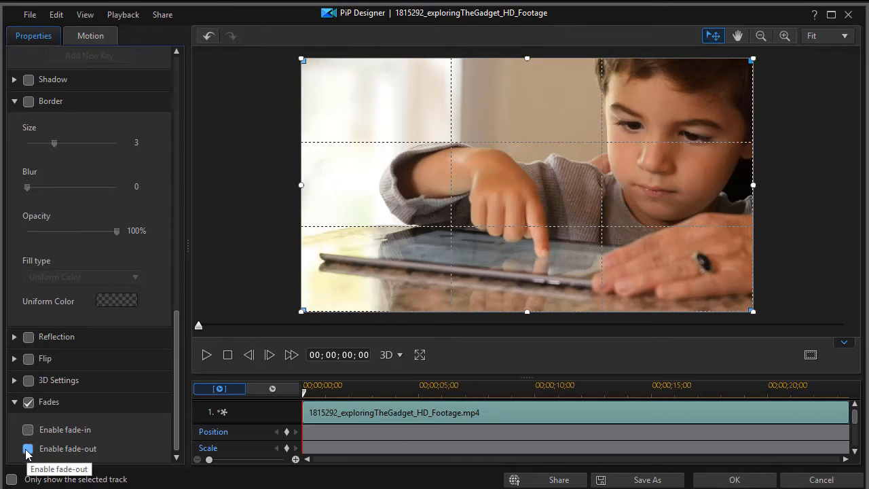
left_click(28, 448)
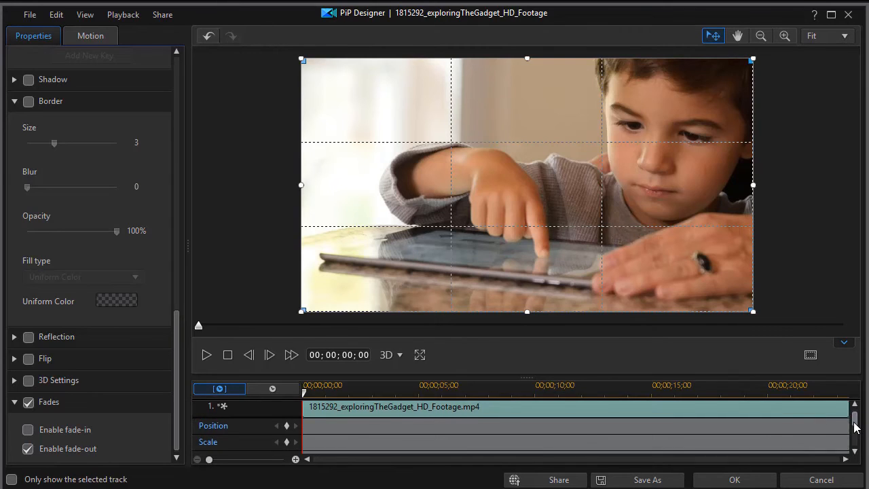
Scrub to the opacity keyframe near 00;00;20;02, then apply with OK.
scroll("down", 3)
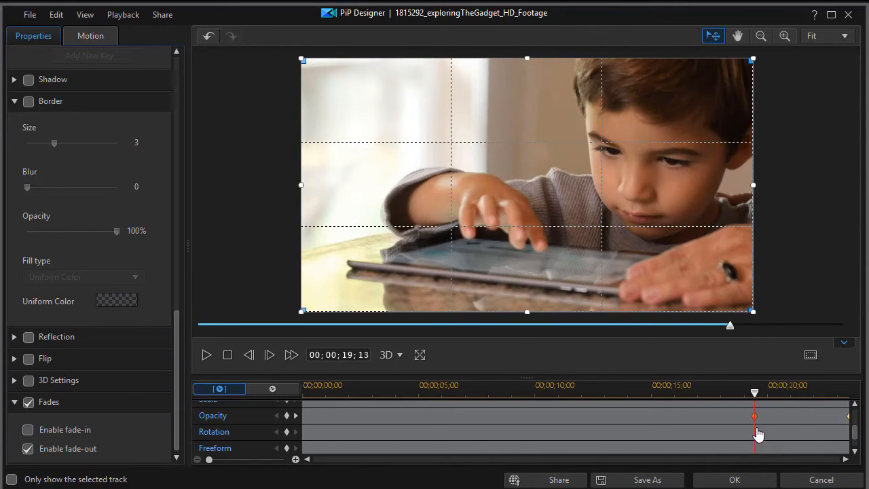
left_click_drag(754, 392, 771, 392)
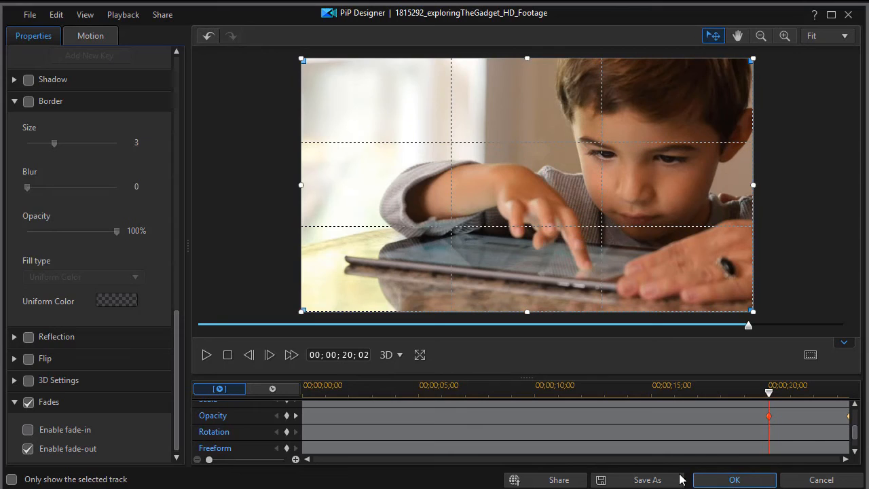
mouse_move(588, 463)
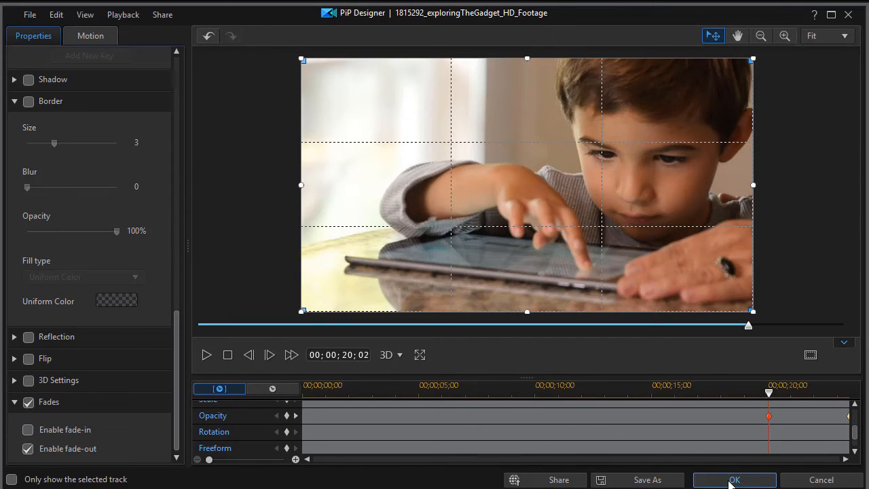
left_click(734, 479)
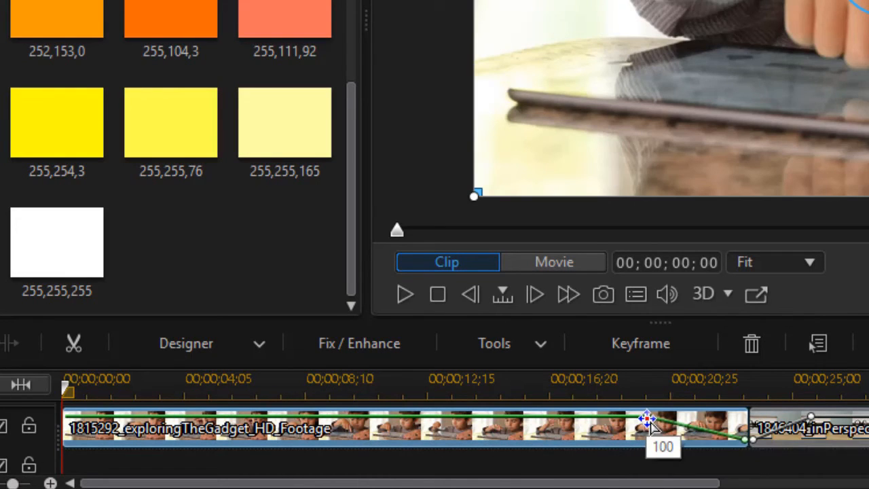
Drag the first clip's fade-out opacity keyframe later on its green line, ending at 100.
left_click_drag(646, 418, 649, 420)
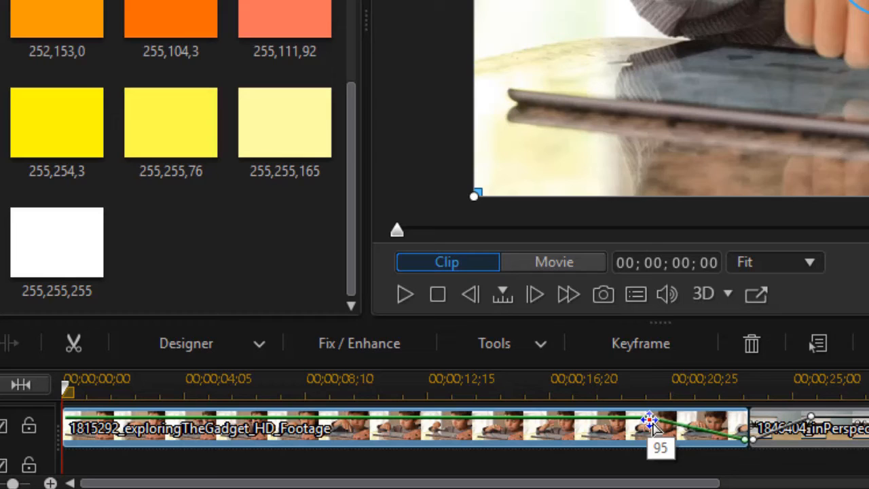
left_click_drag(649, 417, 689, 414)
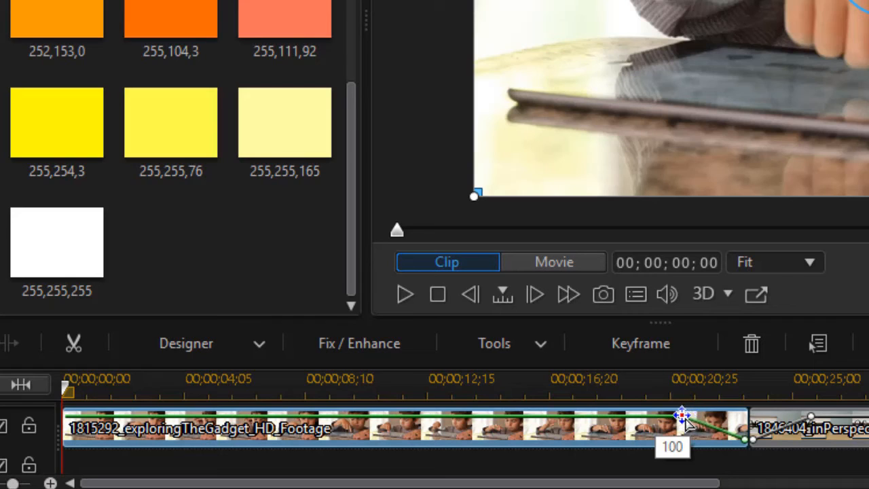
left_click_drag(683, 414, 660, 412)
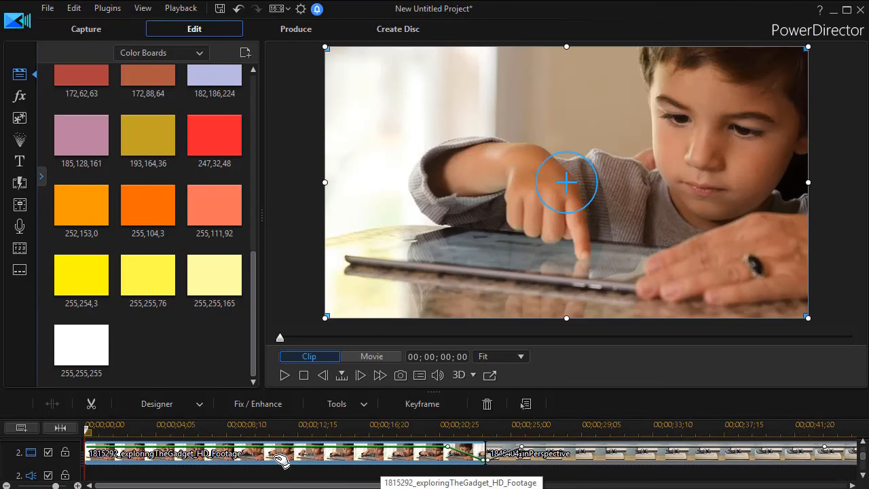
right_click(163, 453)
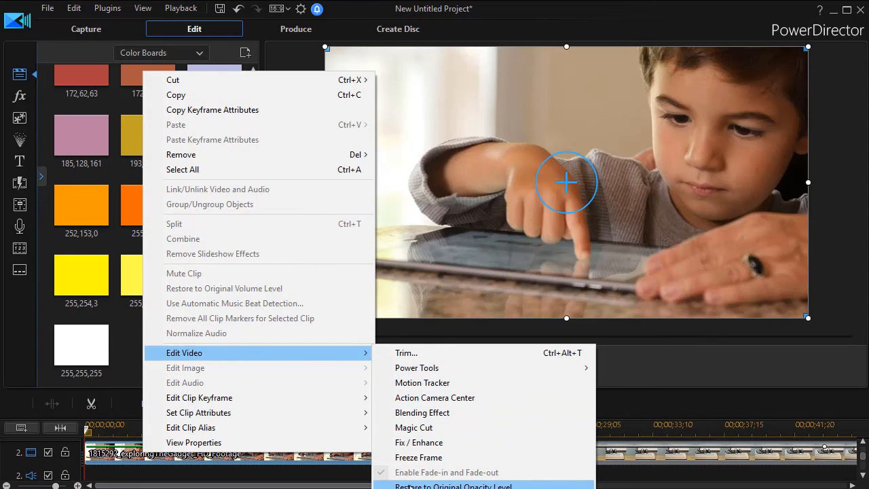
mouse_move(190, 427)
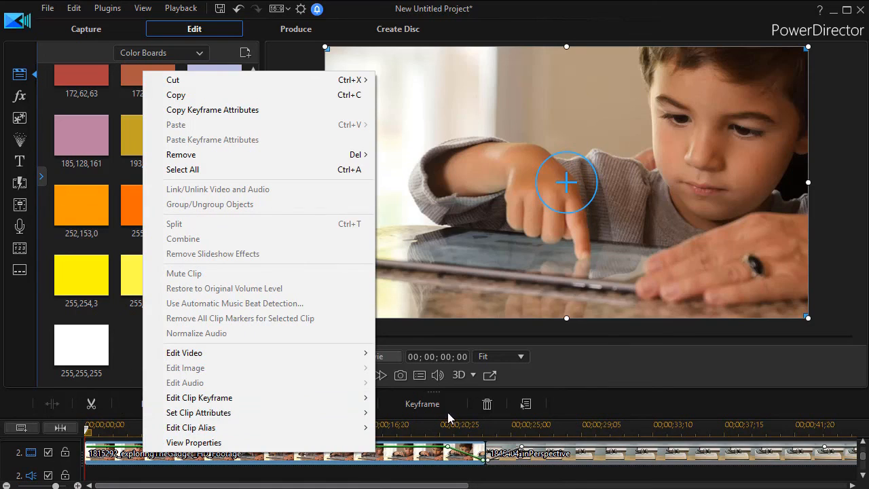
left_click(584, 401)
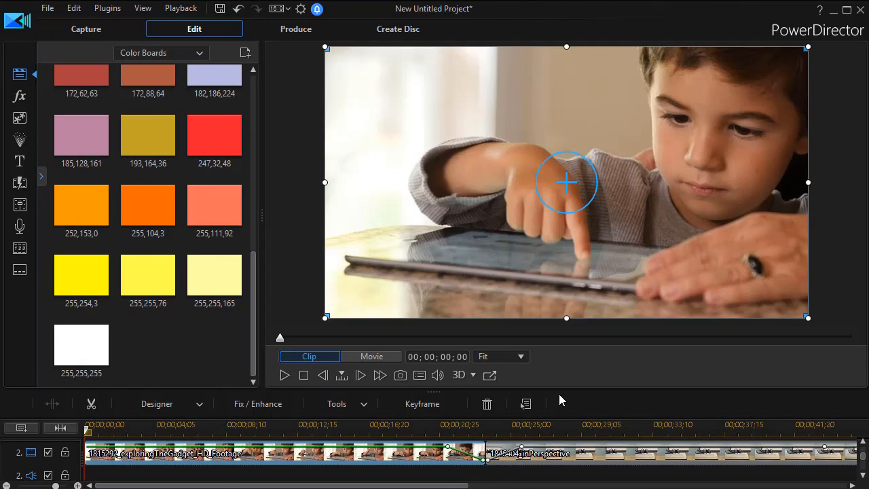
mouse_move(577, 394)
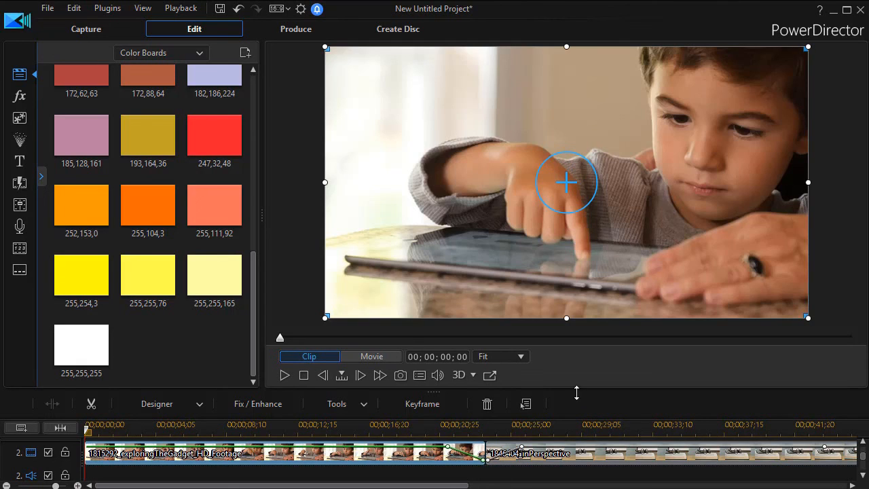